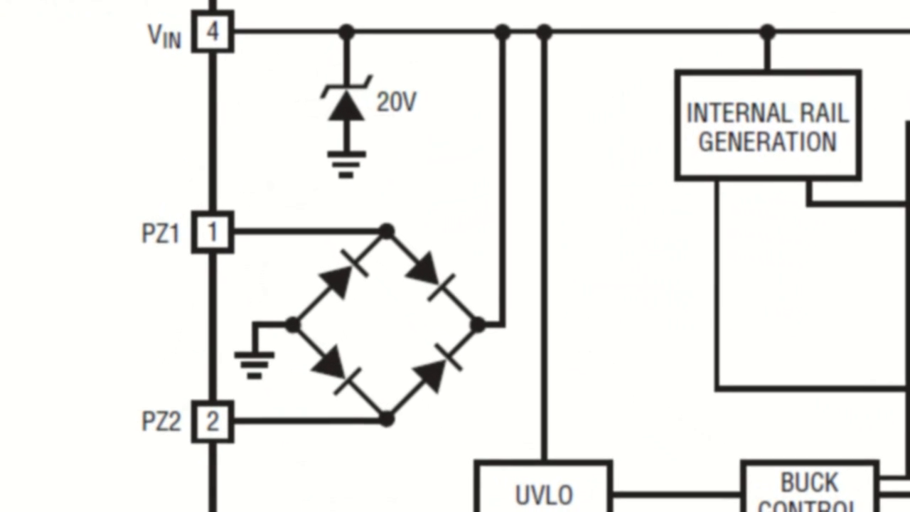
pyautogui.scroll(-3)
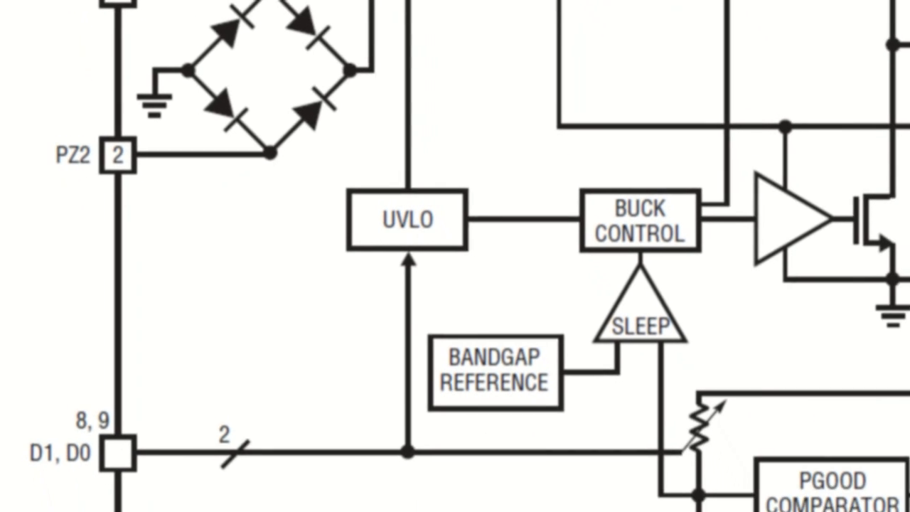